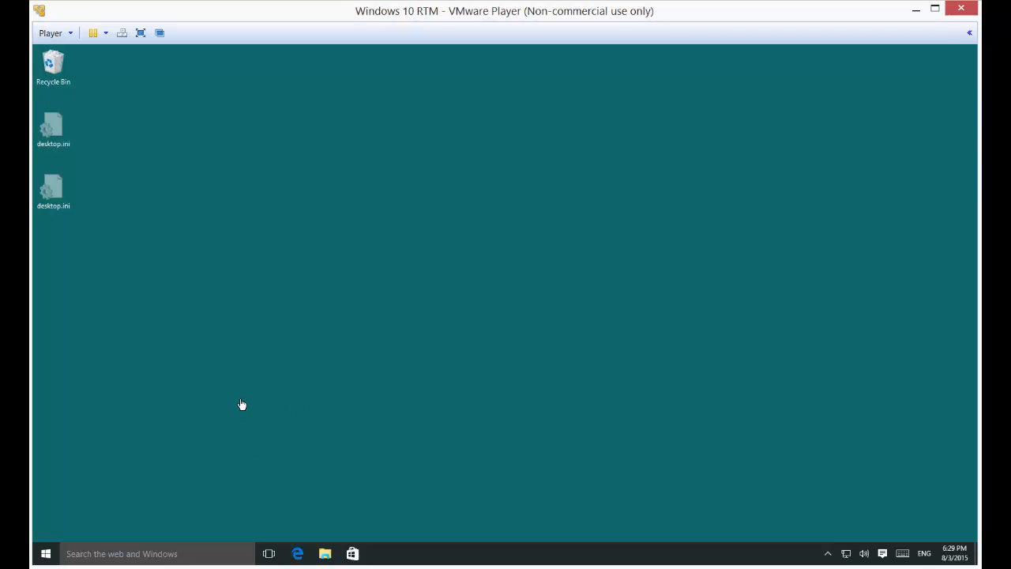
pyautogui.moveTo(140, 462)
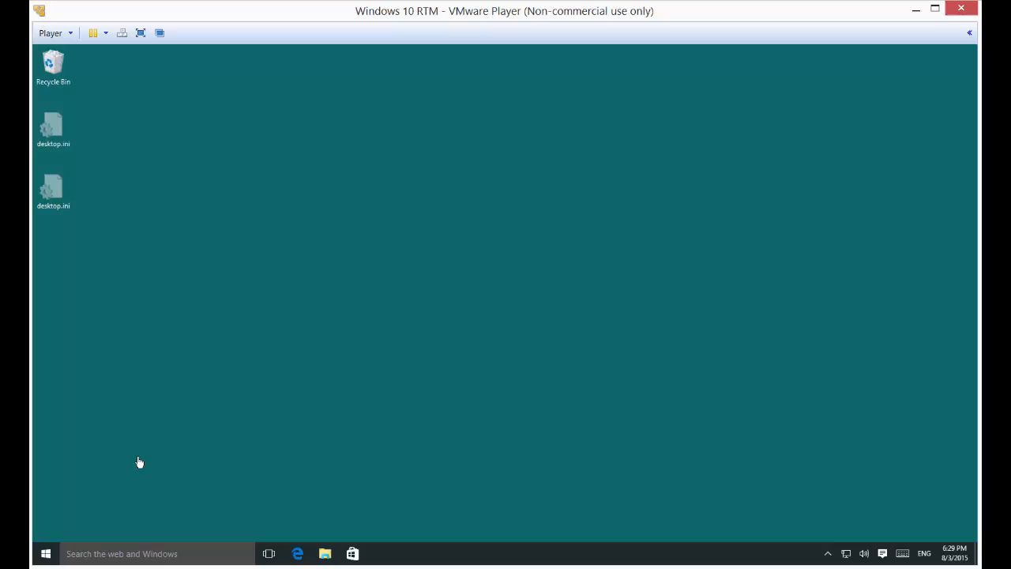
pyautogui.moveTo(65, 526)
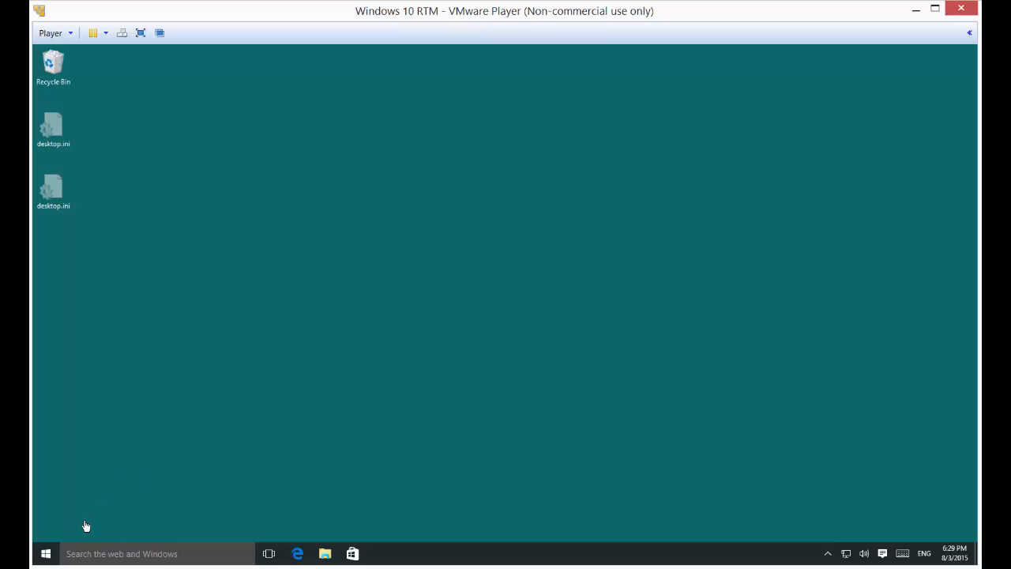
# Step: Launch File Explorer from the Start button's Win+X menu
pyautogui.rightClick(41, 554)
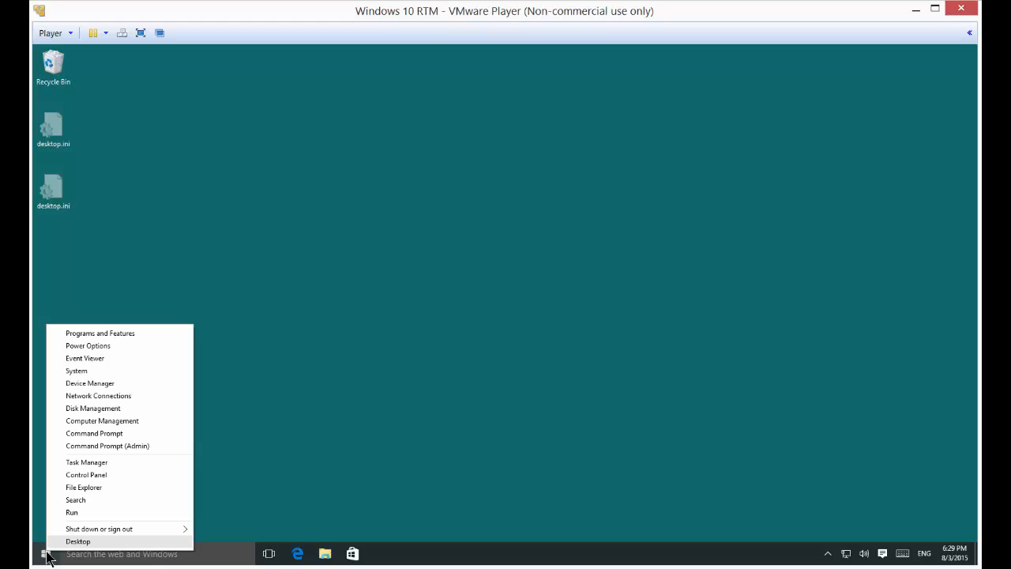
pyautogui.moveTo(99, 478)
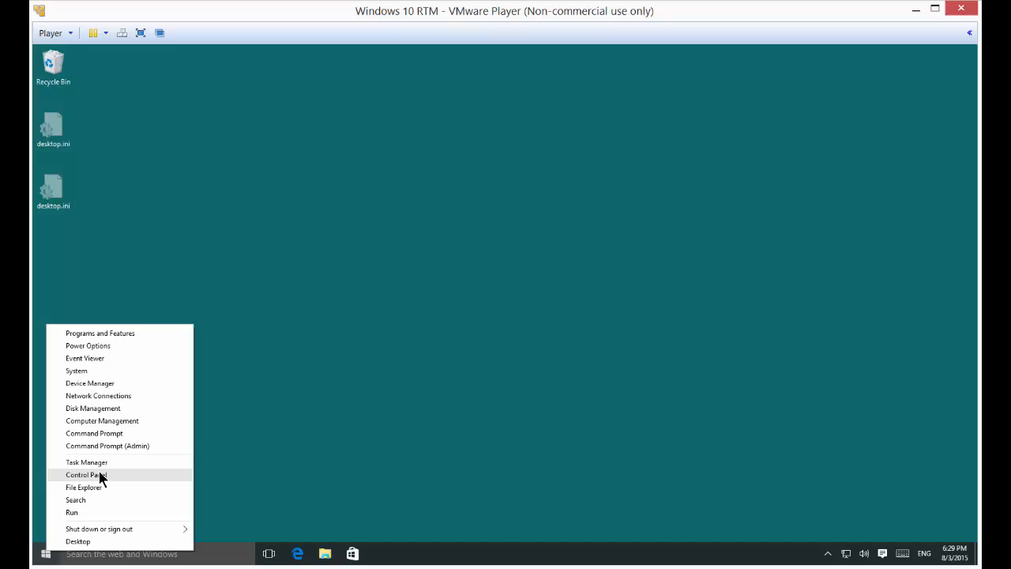
pyautogui.click(79, 486)
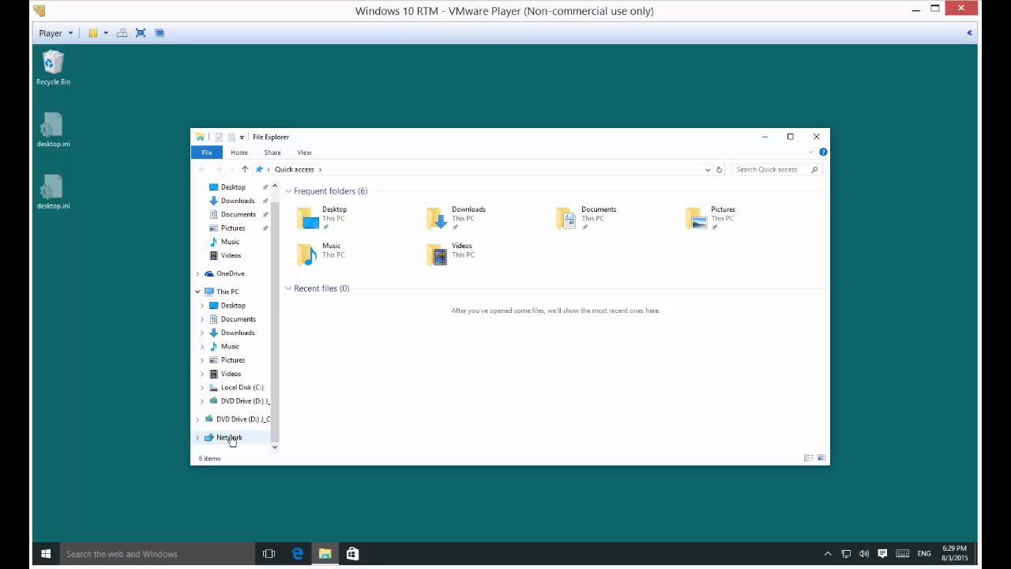
# Step: Go to the Network folder and turn on network discovery and file sharing
pyautogui.click(230, 437)
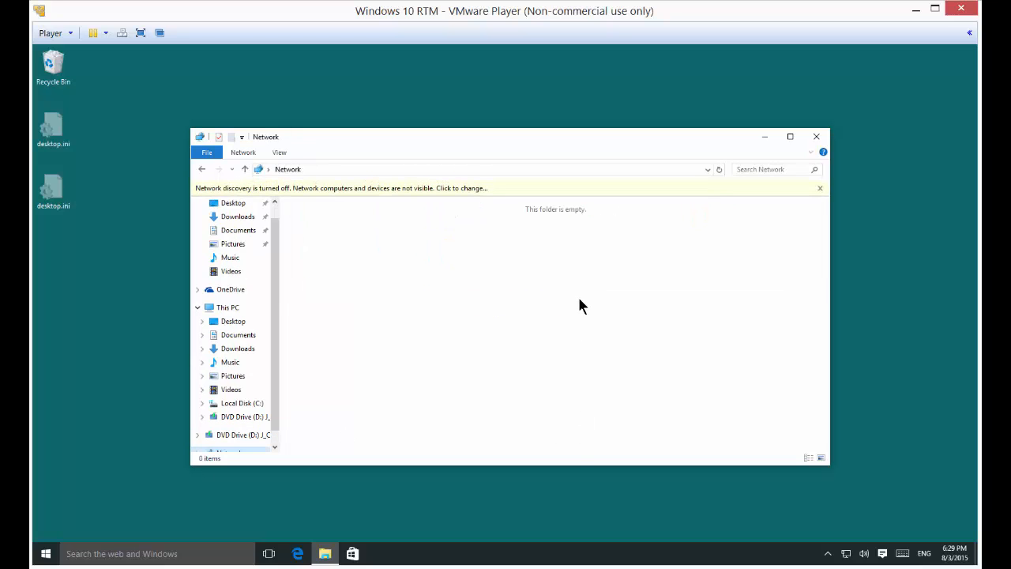
pyautogui.moveTo(383, 195)
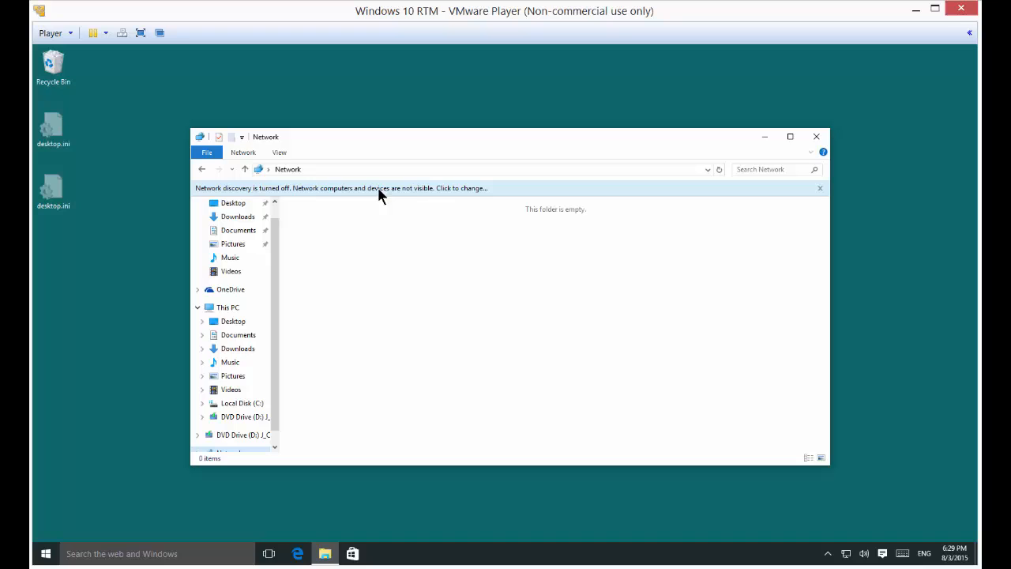
pyautogui.moveTo(503, 195)
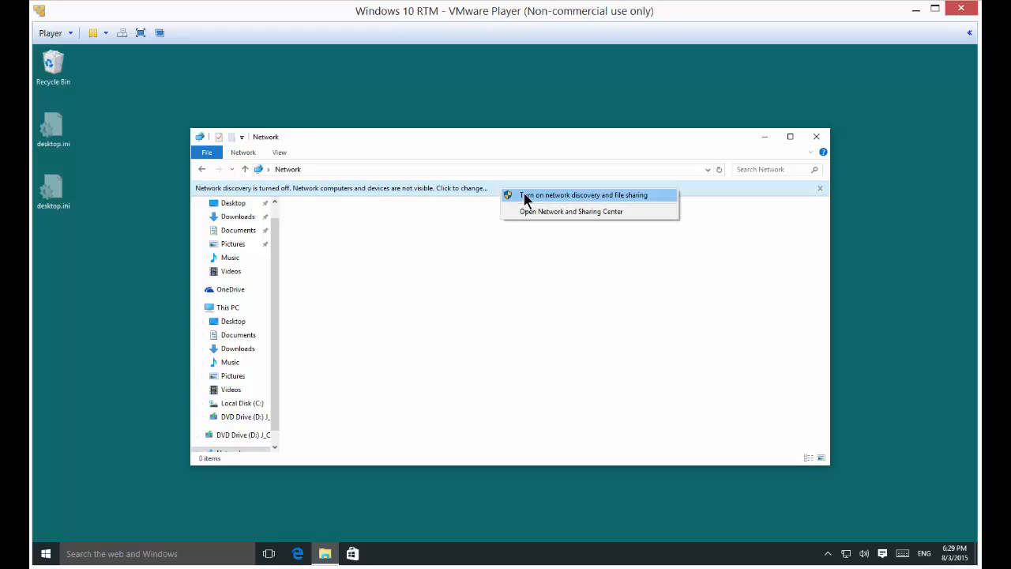
pyautogui.click(583, 196)
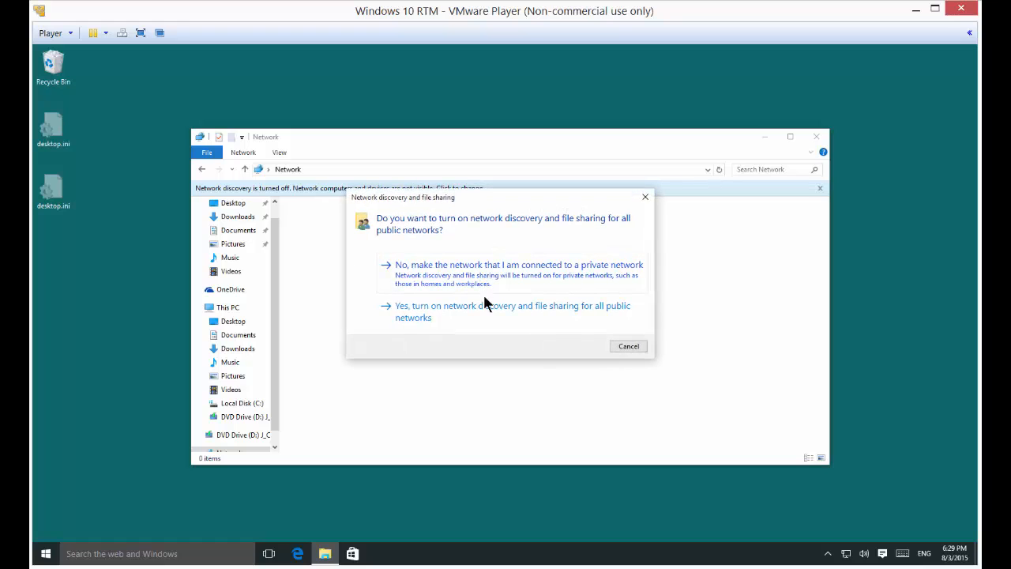
pyautogui.moveTo(432, 235)
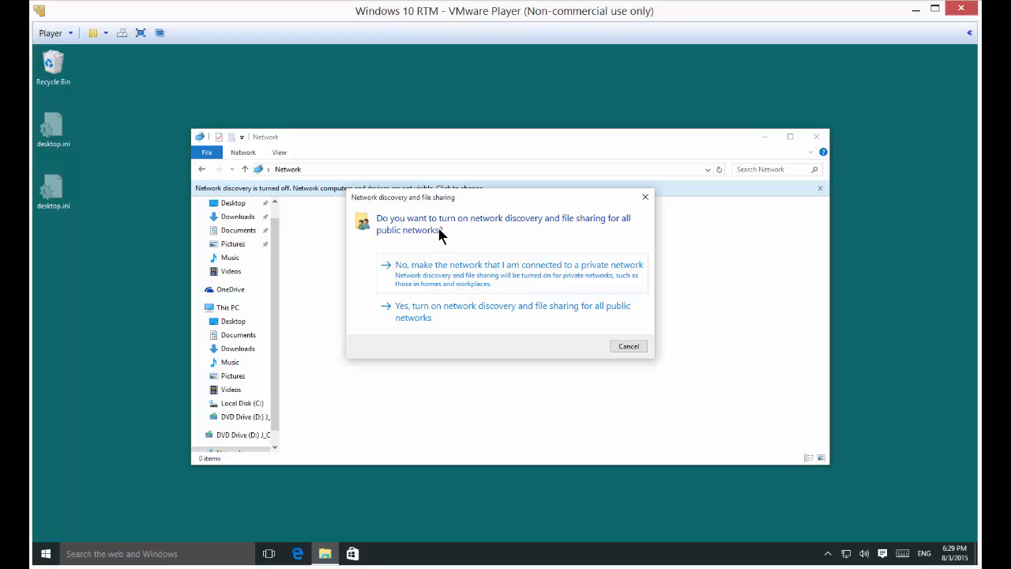
pyautogui.moveTo(494, 322)
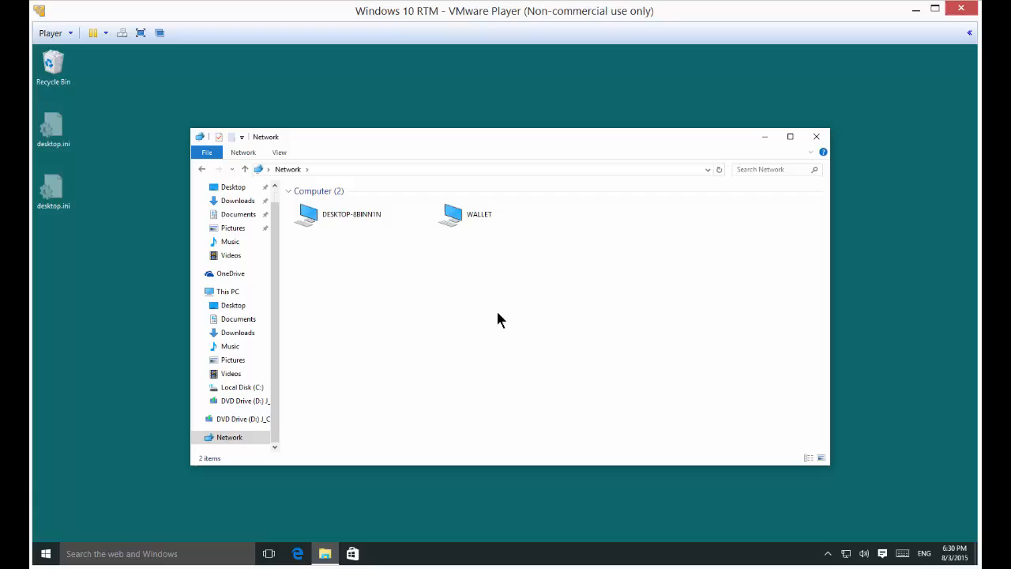
pyautogui.moveTo(447, 340)
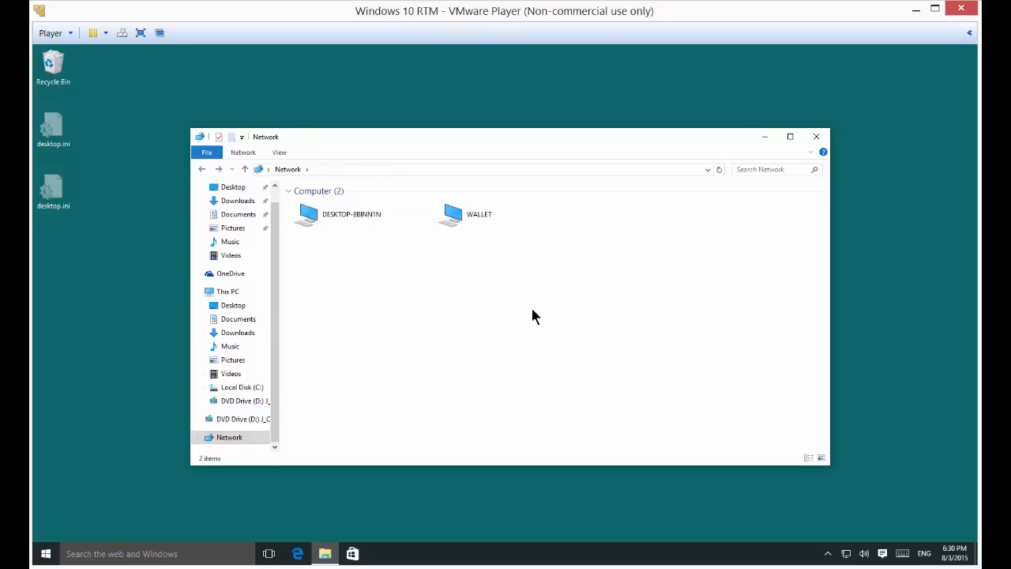
pyautogui.moveTo(372, 366)
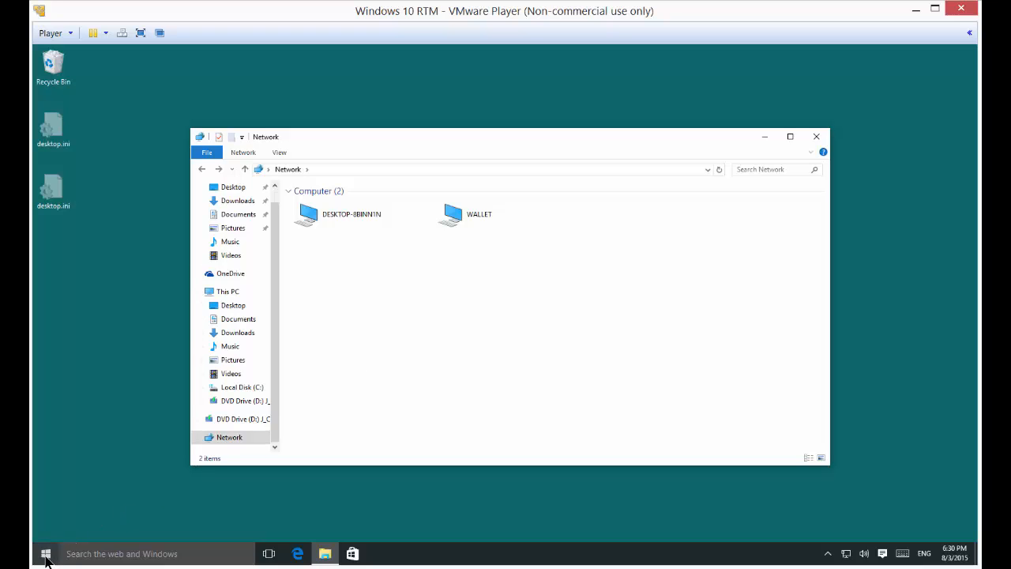
# Step: Go from the Win+X menu into Control Panel's Administrative Tools, toward the Services shortcut
pyautogui.rightClick(45, 553)
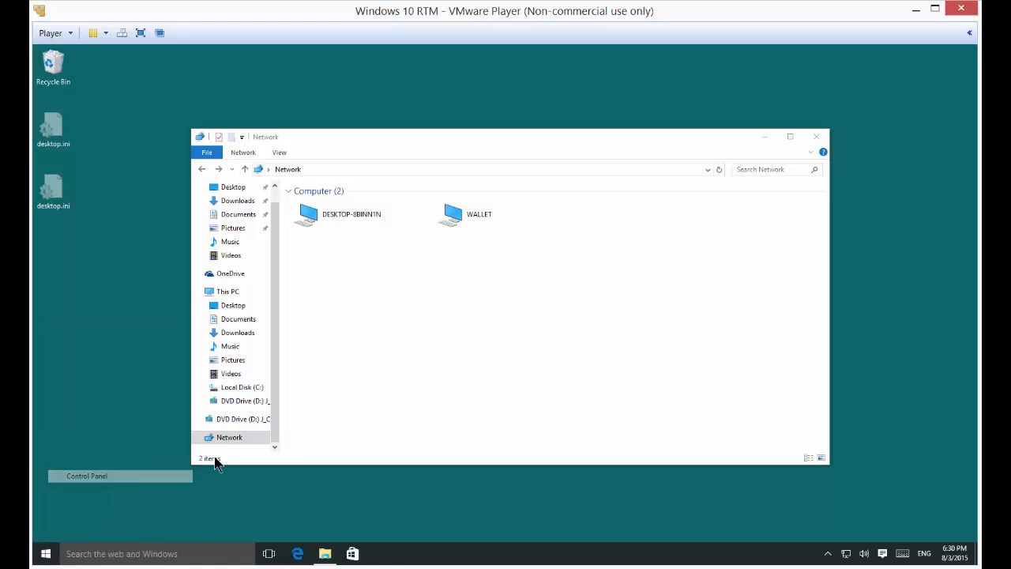
pyautogui.click(87, 475)
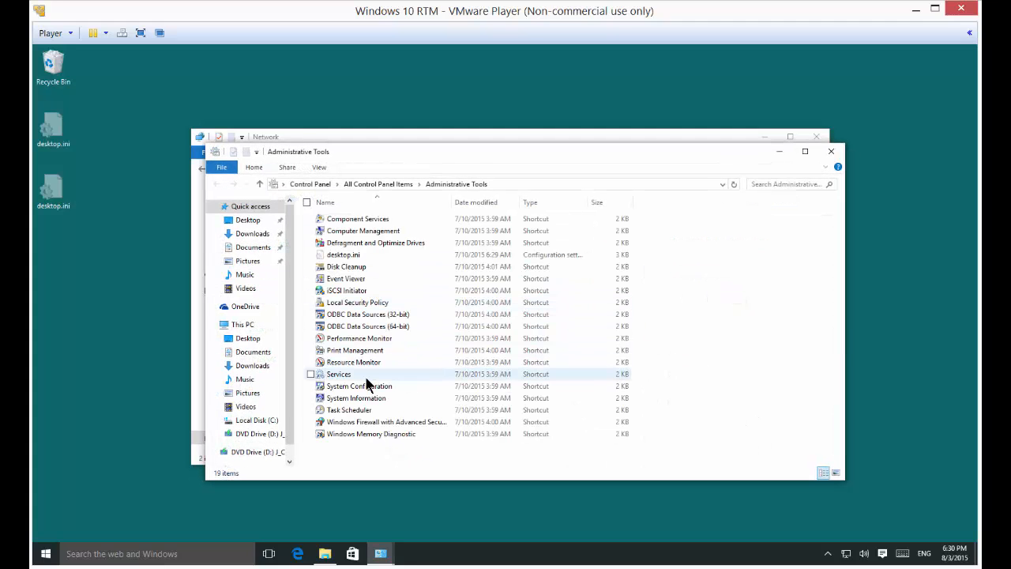
pyautogui.moveTo(368, 385)
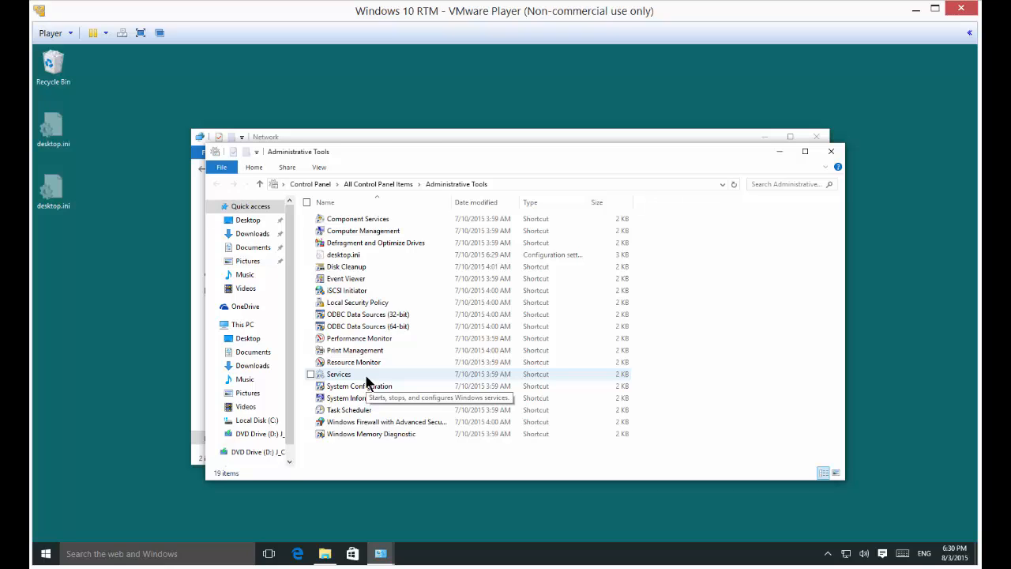
pyautogui.click(338, 374)
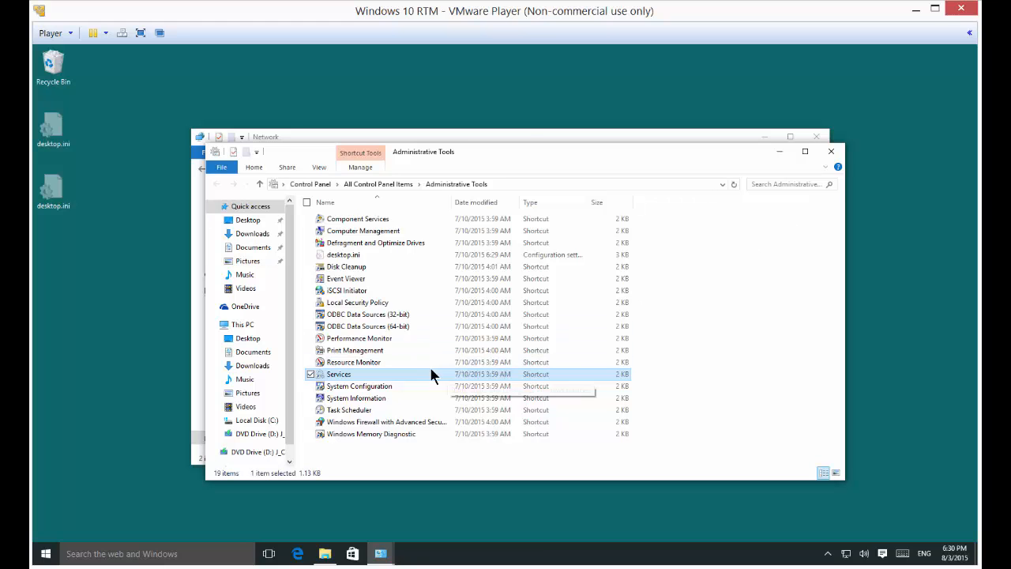
pyautogui.doubleClick(338, 374)
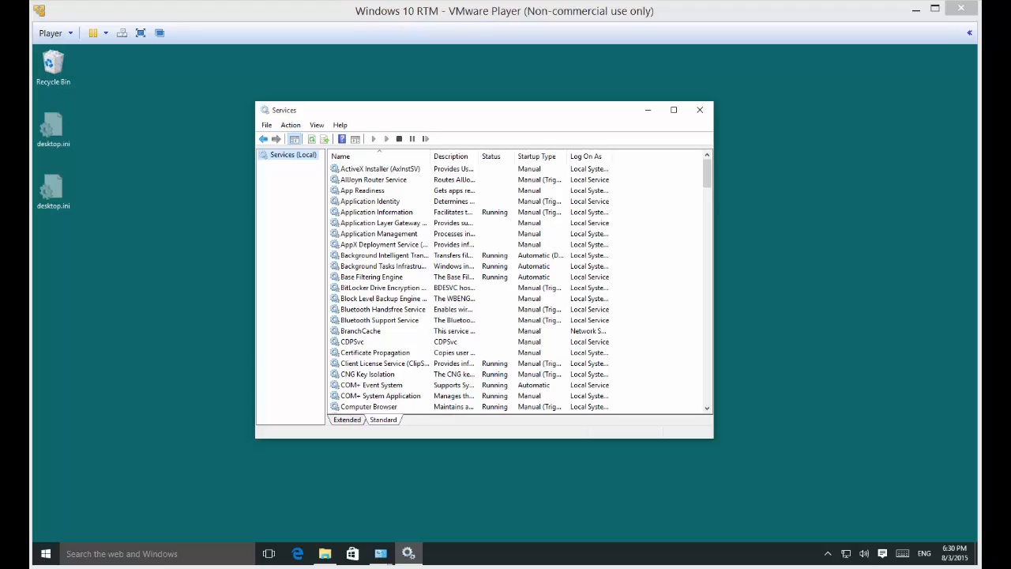
pyautogui.moveTo(116, 381)
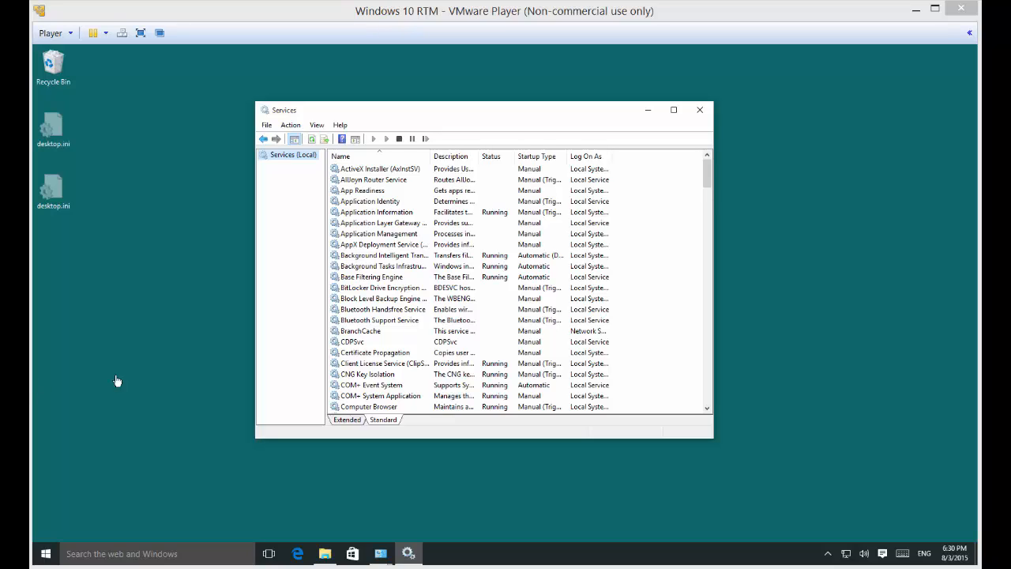
pyautogui.moveTo(606, 241)
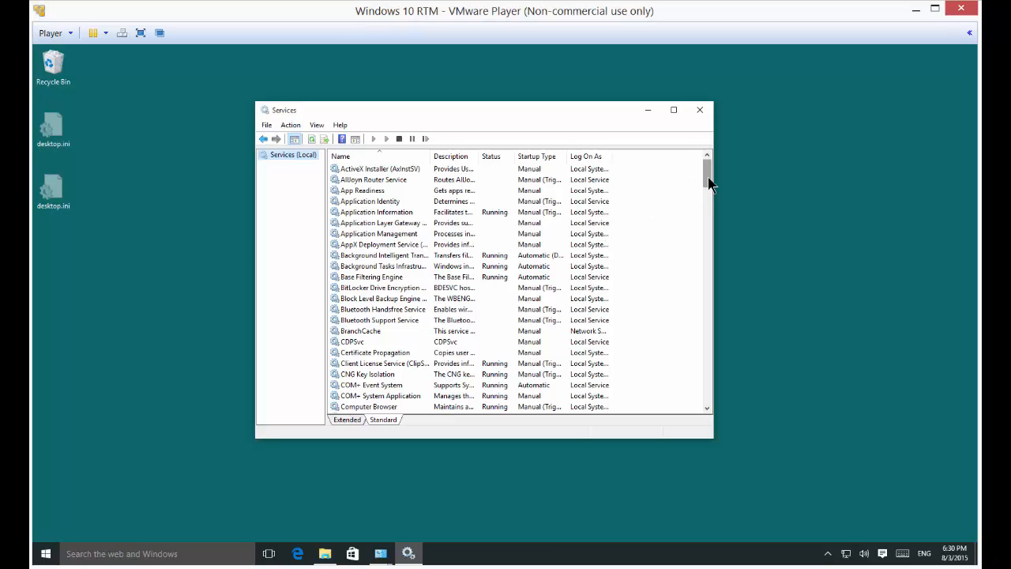
pyautogui.scroll(-3)
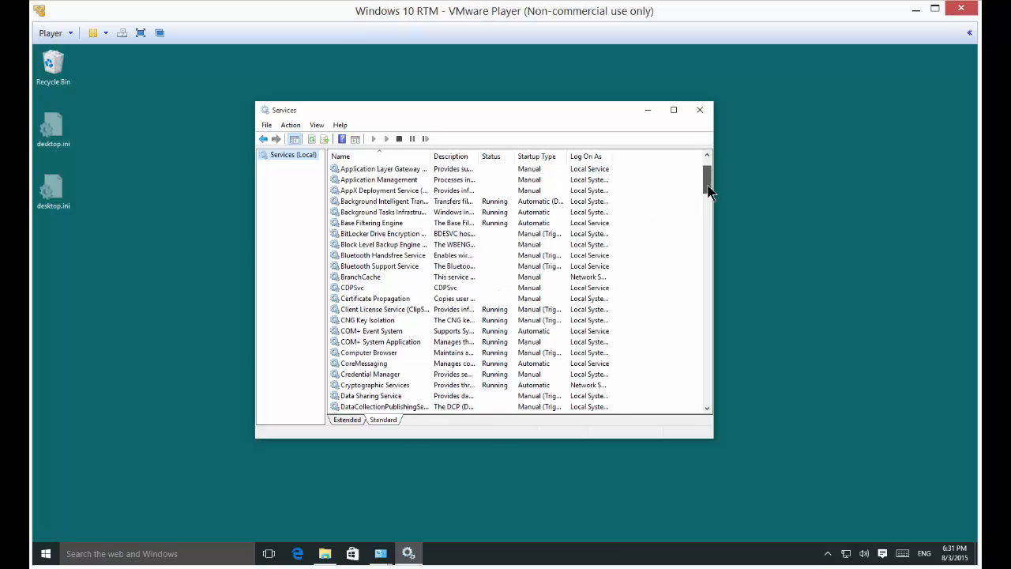
pyautogui.scroll(-3)
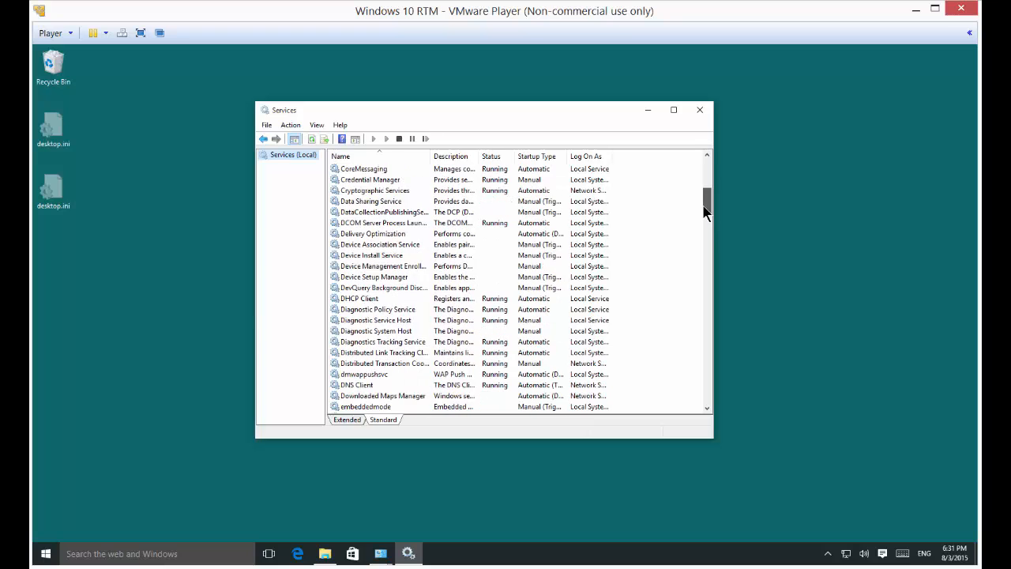
pyautogui.click(356, 385)
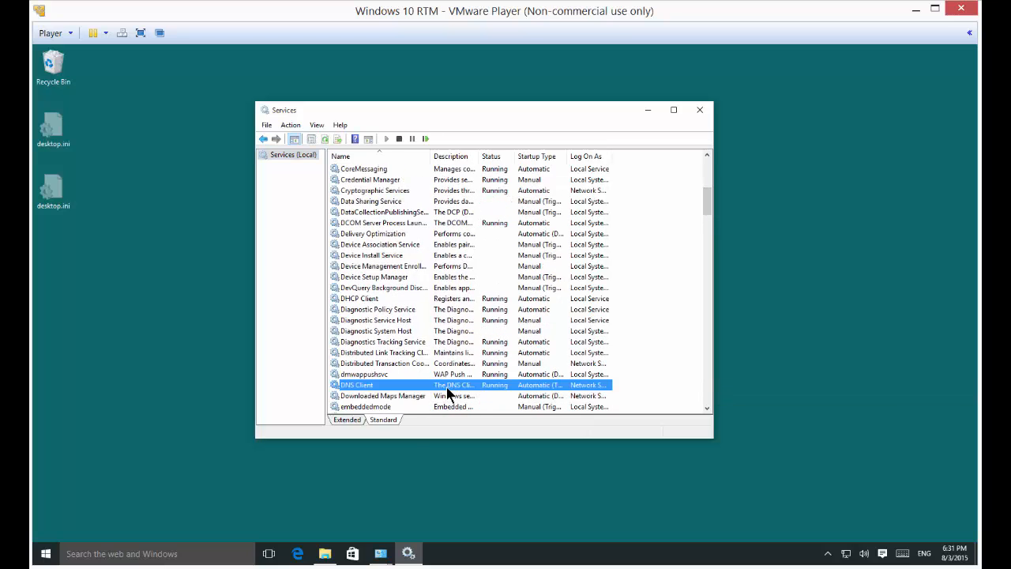
pyautogui.moveTo(448, 384)
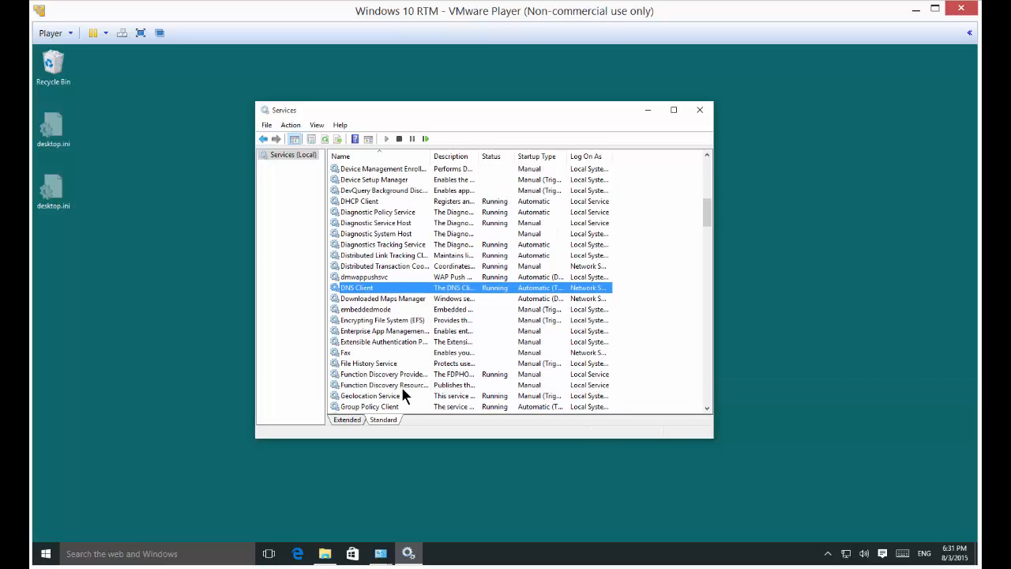
pyautogui.click(403, 384)
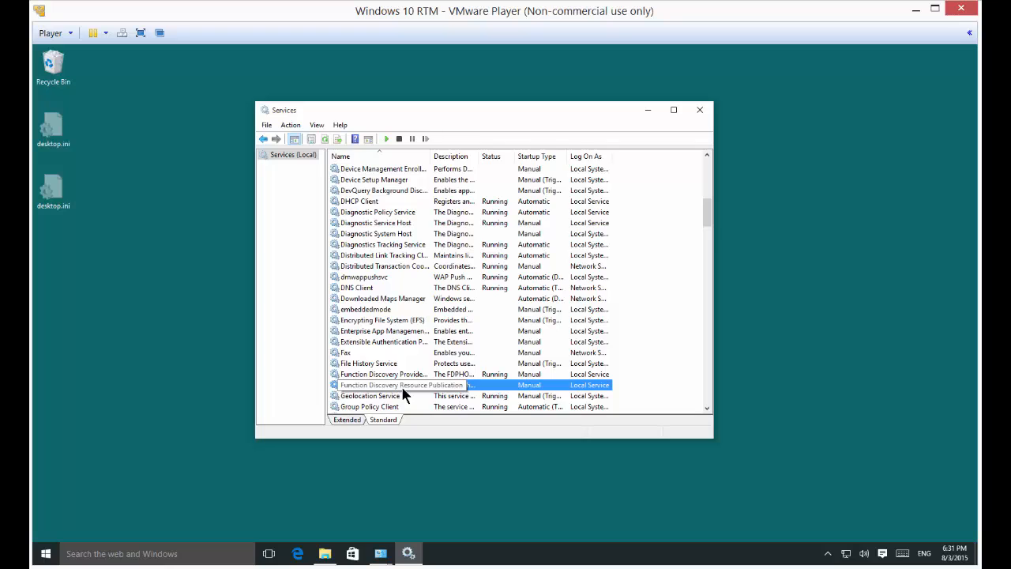
# Step: Set Function Discovery Resource Publication to Automatic startup in its Properties and confirm
pyautogui.rightClick(403, 384)
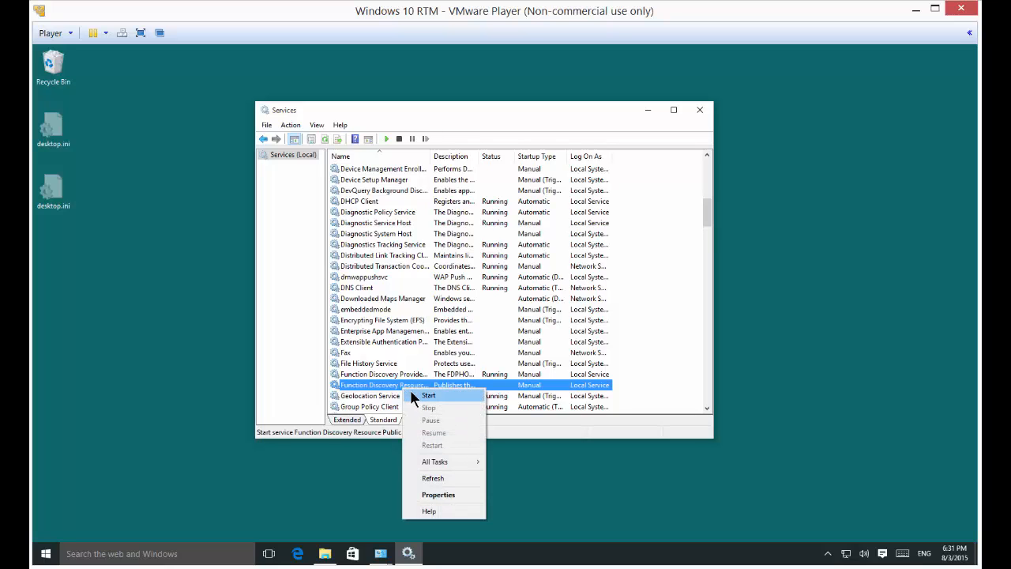
pyautogui.click(428, 395)
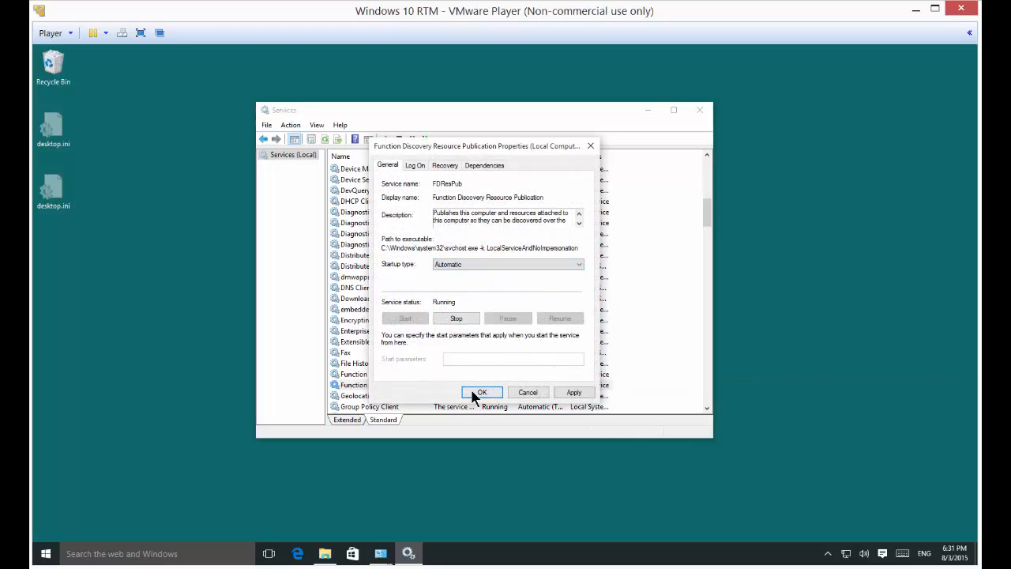
pyautogui.click(482, 392)
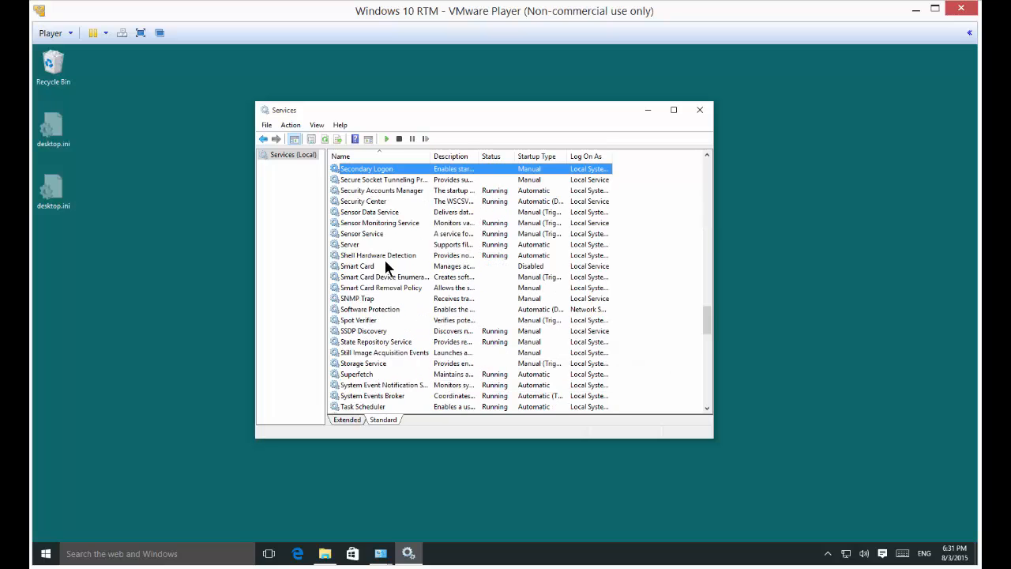
pyautogui.moveTo(413, 279)
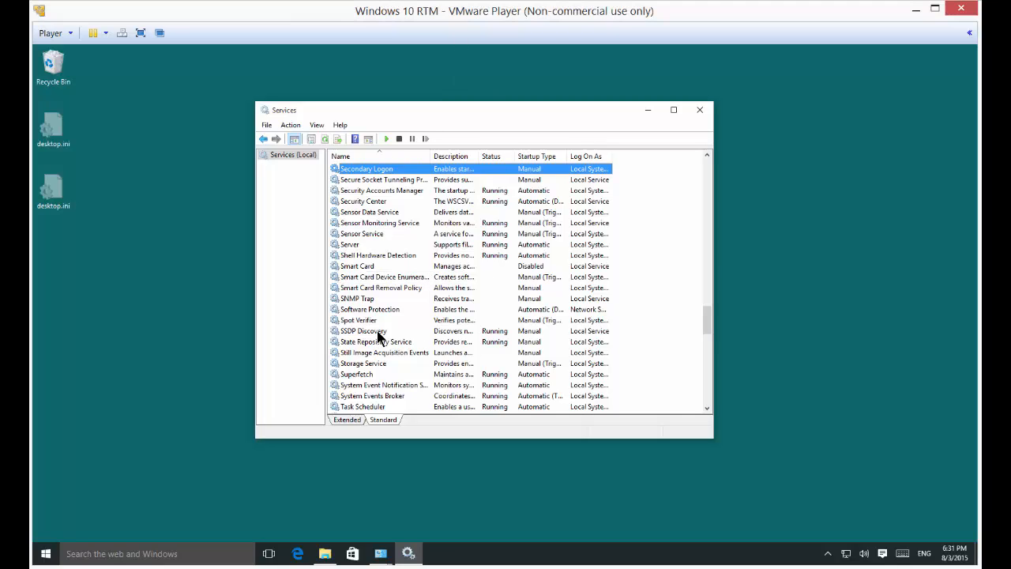
# Step: Change SSDP Discovery's startup type from Manual to Automatic and save
pyautogui.click(363, 330)
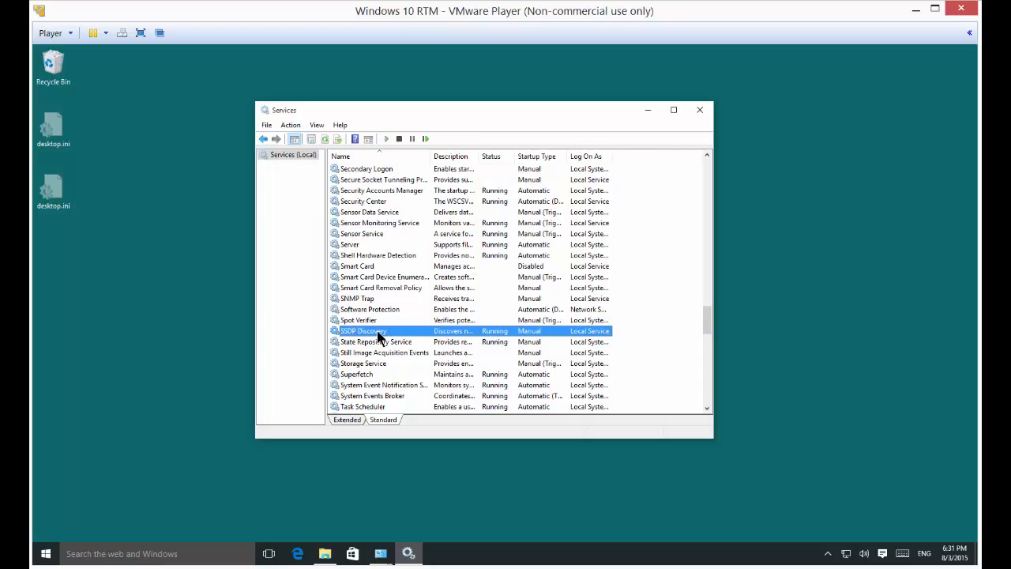
pyautogui.doubleClick(371, 330)
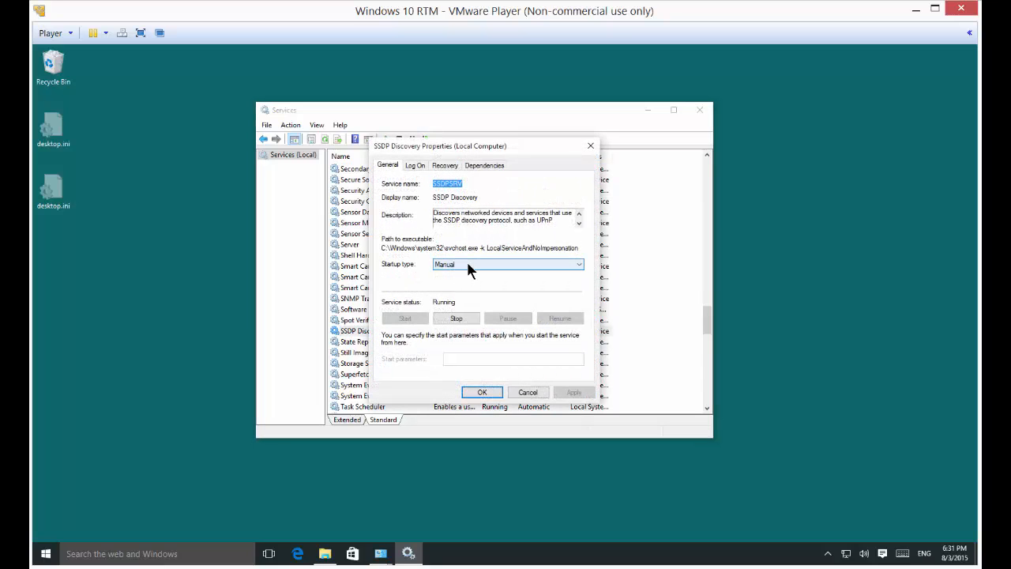
pyautogui.click(508, 264)
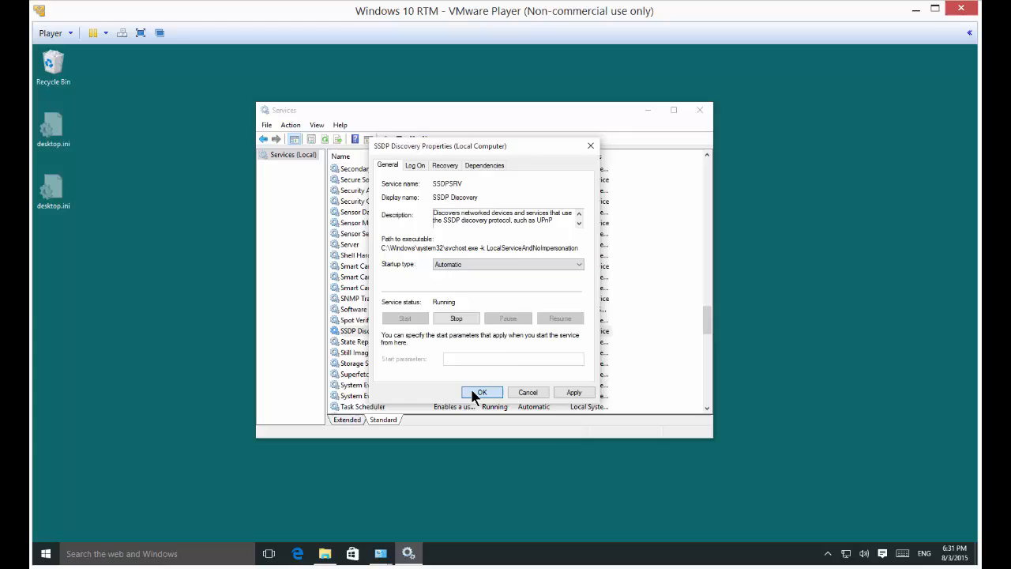
pyautogui.click(482, 392)
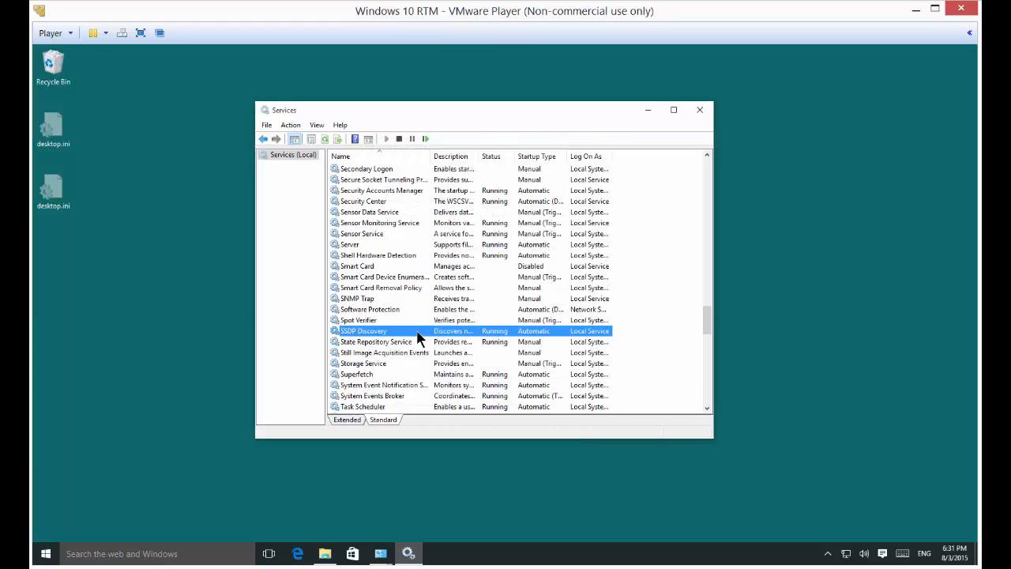
# Step: Set UPnP Device Host to Automatic, start the service, and save its properties
pyautogui.scroll(-3)
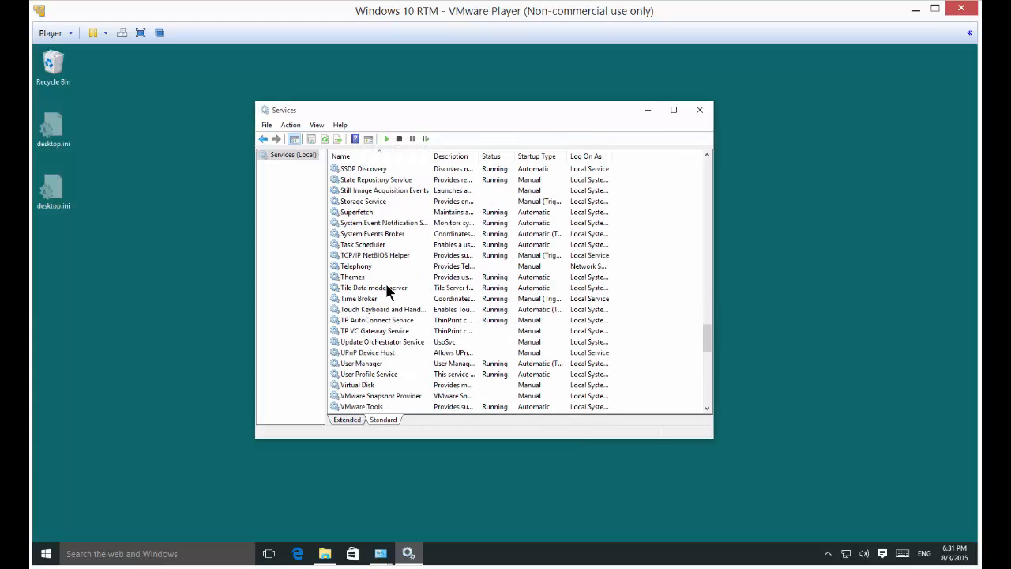
pyautogui.click(368, 352)
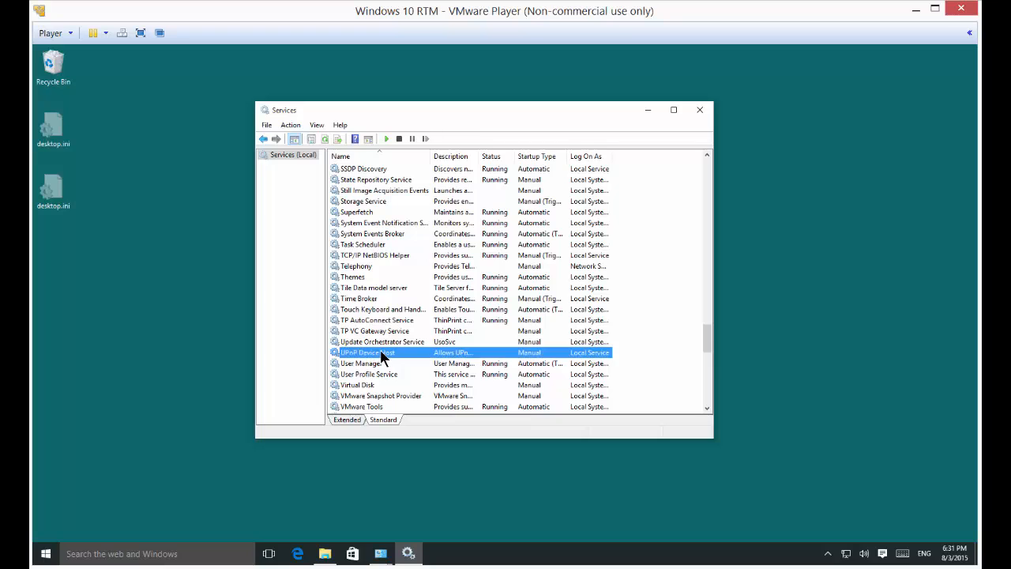
pyautogui.click(579, 264)
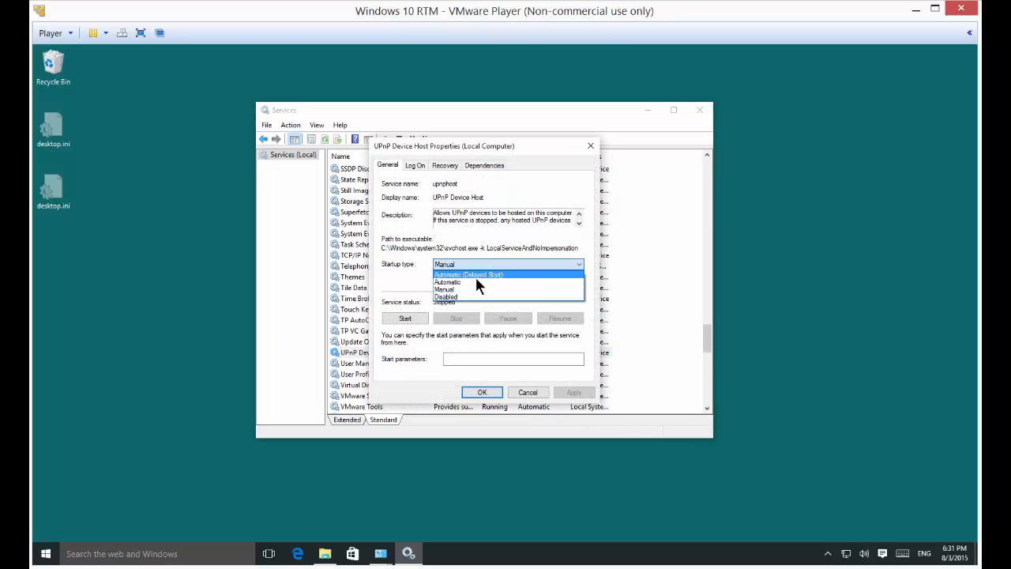
pyautogui.click(447, 282)
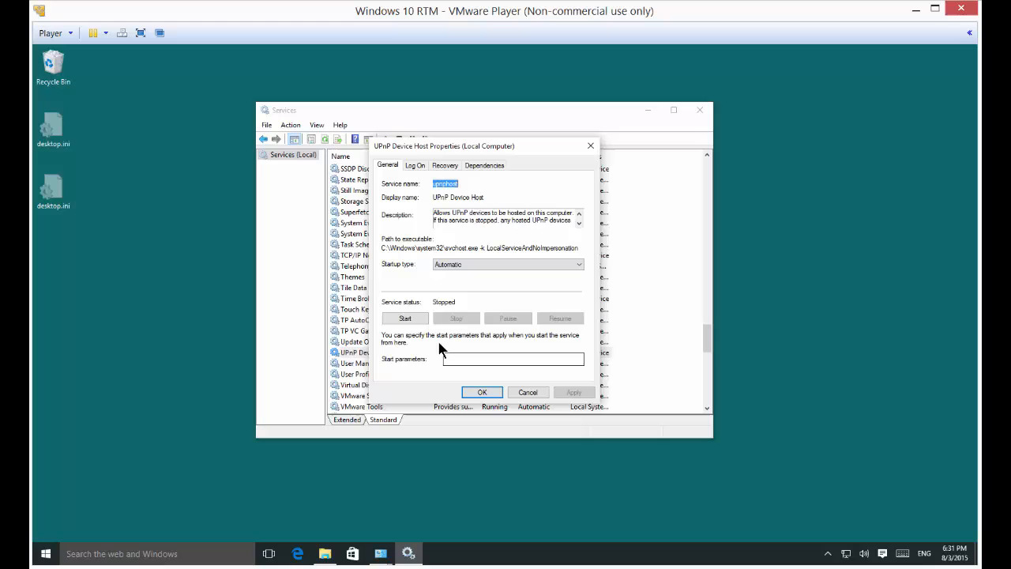
pyautogui.click(404, 318)
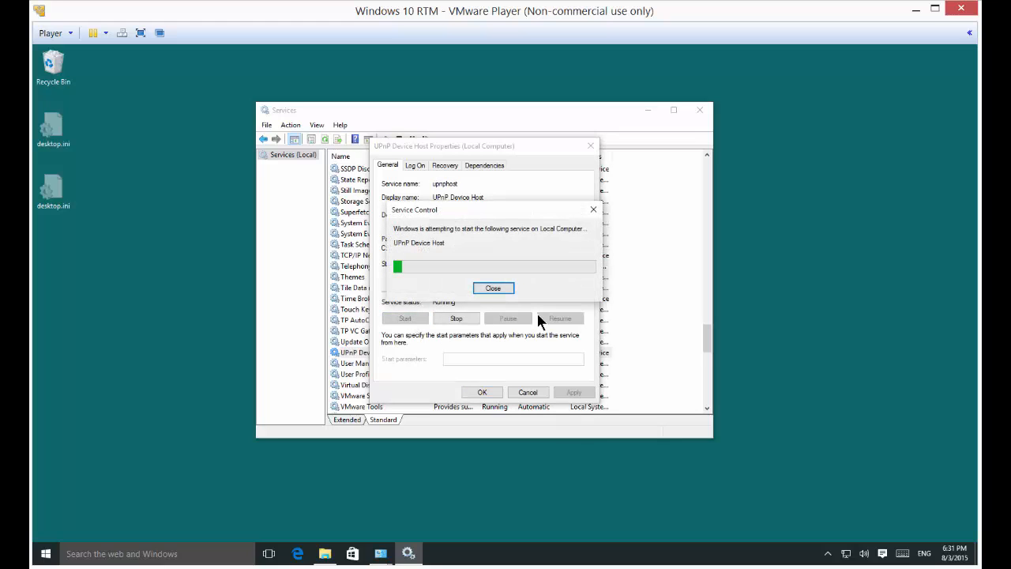
pyautogui.click(493, 288)
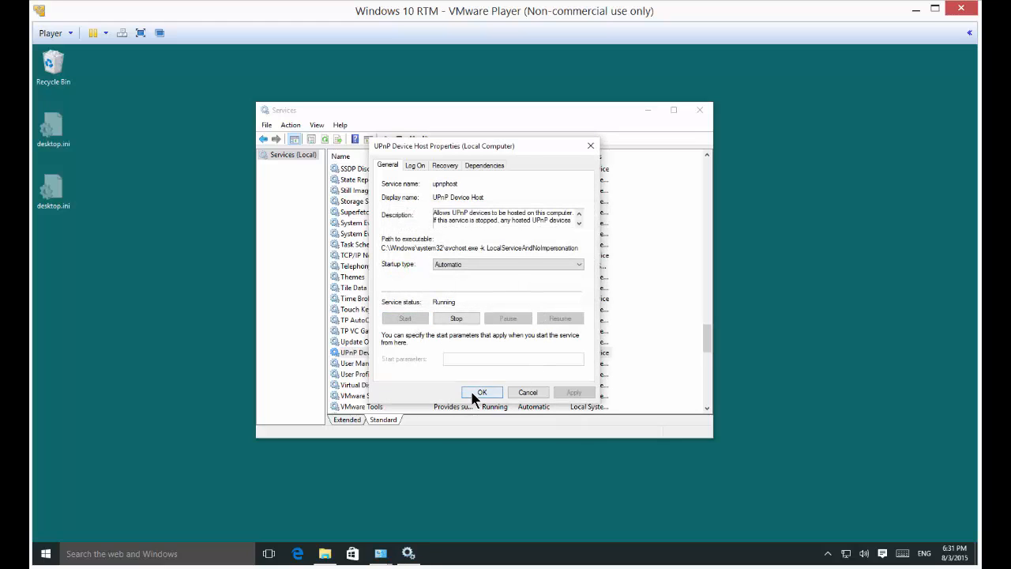
pyautogui.click(482, 391)
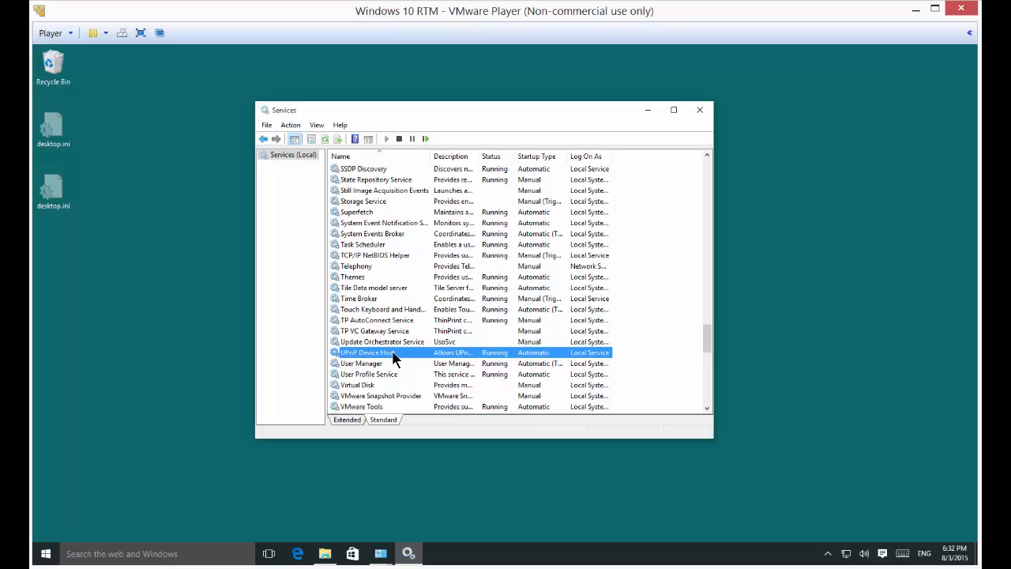
pyautogui.moveTo(406, 375)
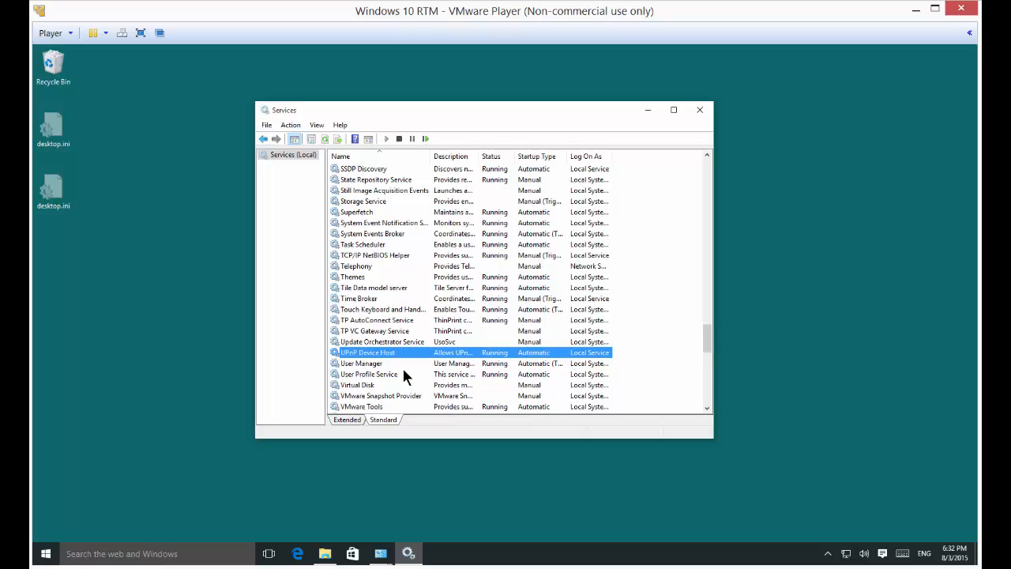
pyautogui.moveTo(458, 311)
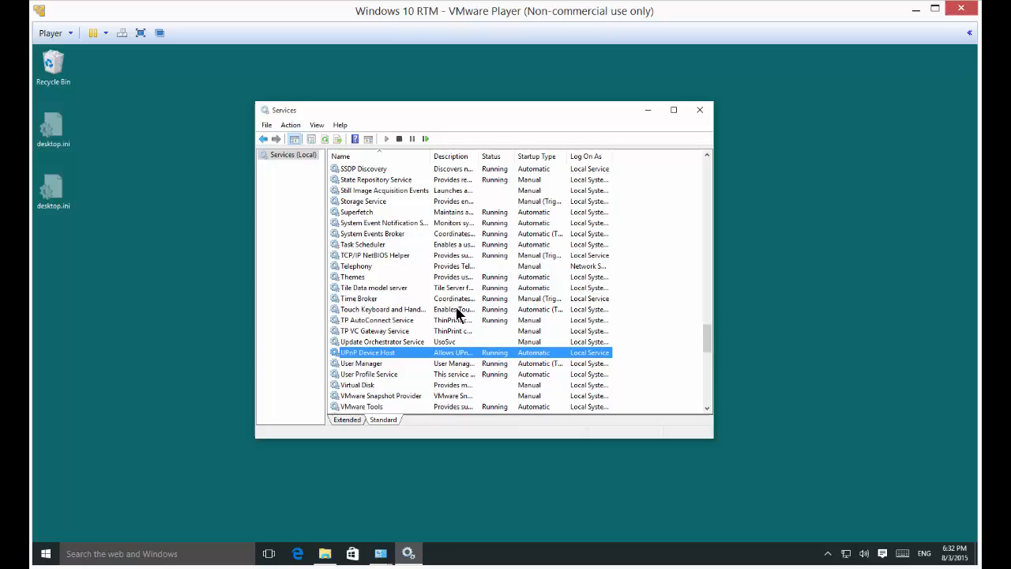